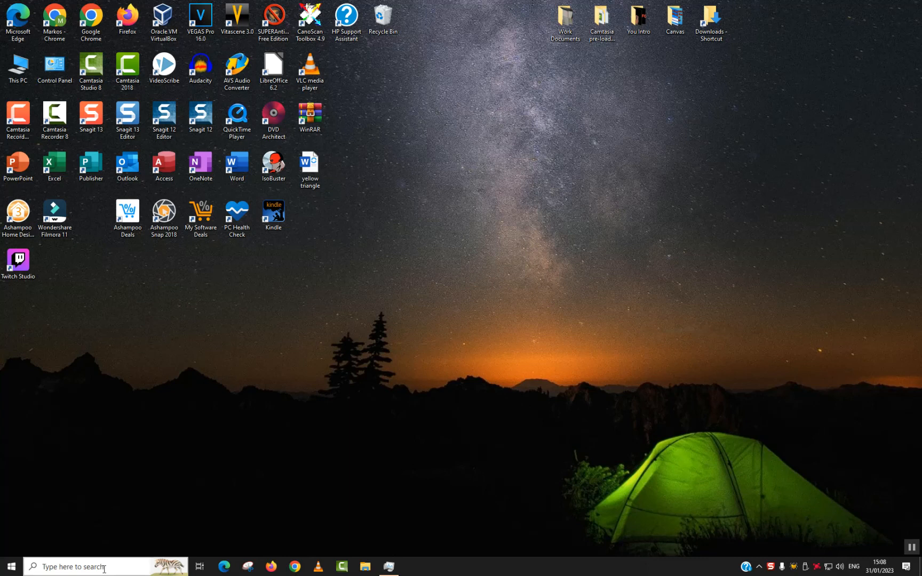
Launch Microsoft Store from the taskbar to its Home page.
left_click(89, 566)
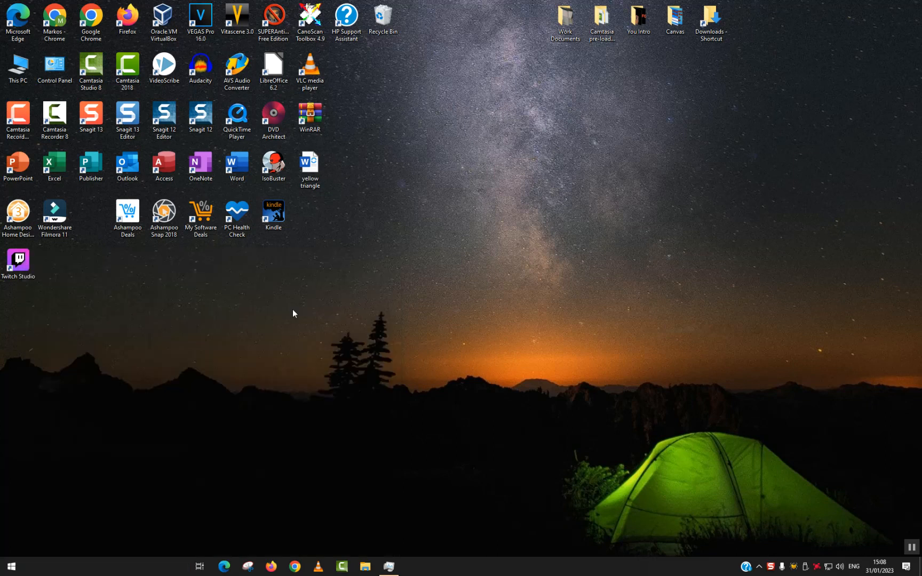
left_click(412, 567)
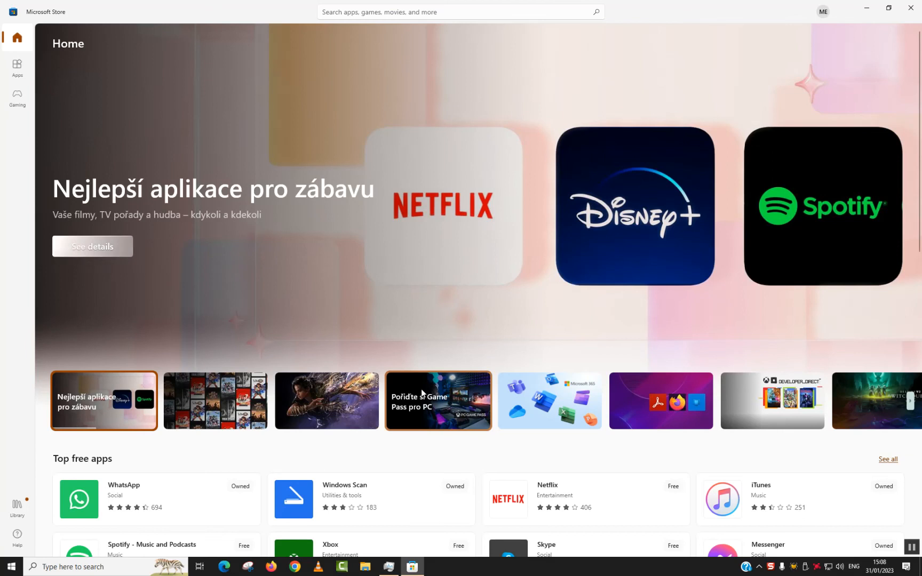
mouse_move(424, 393)
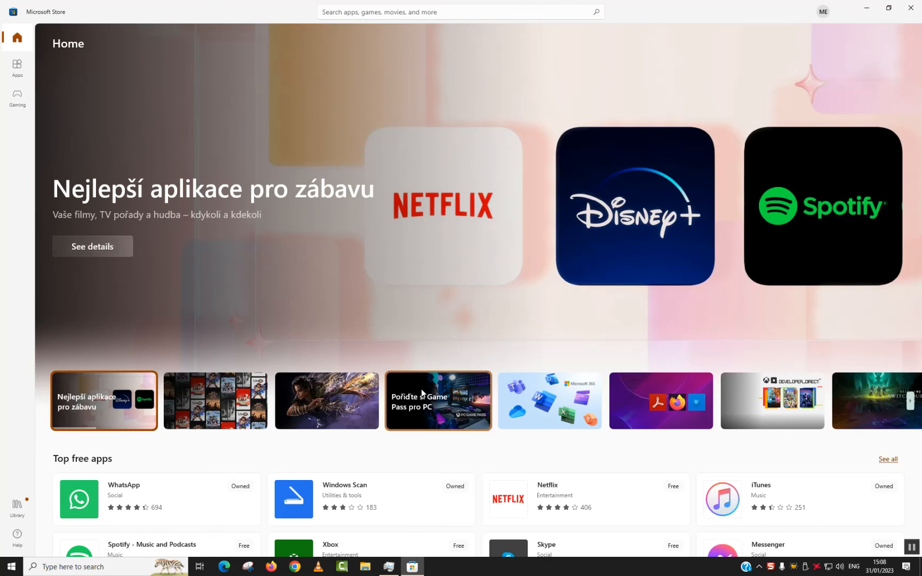
mouse_move(337, 28)
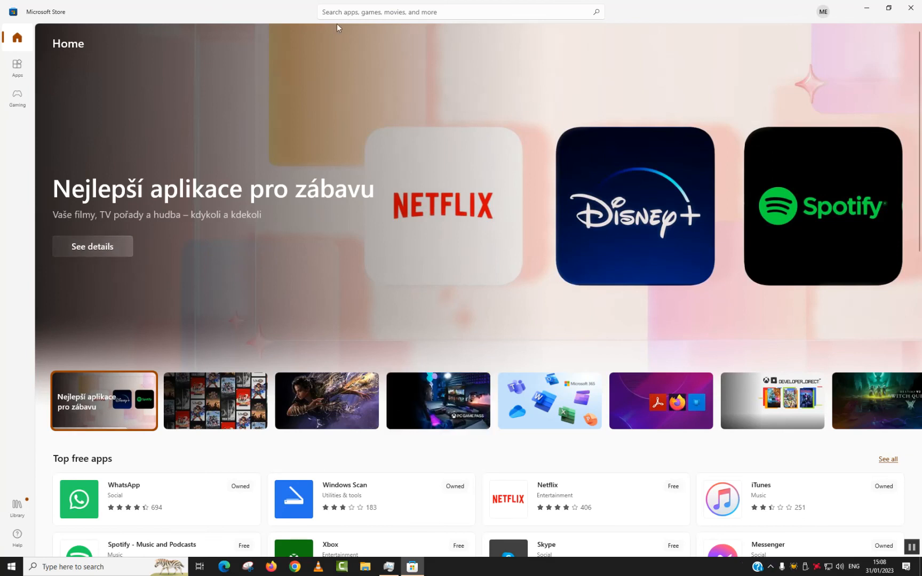
Search the Store for 'teams' and go to the Microsoft Teams app page.
type("teams")
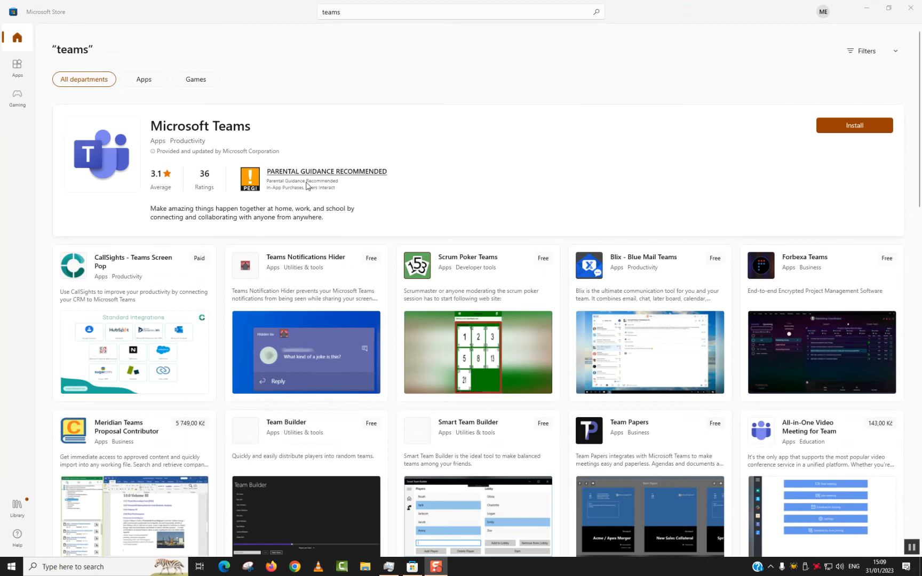
left_click(199, 126)
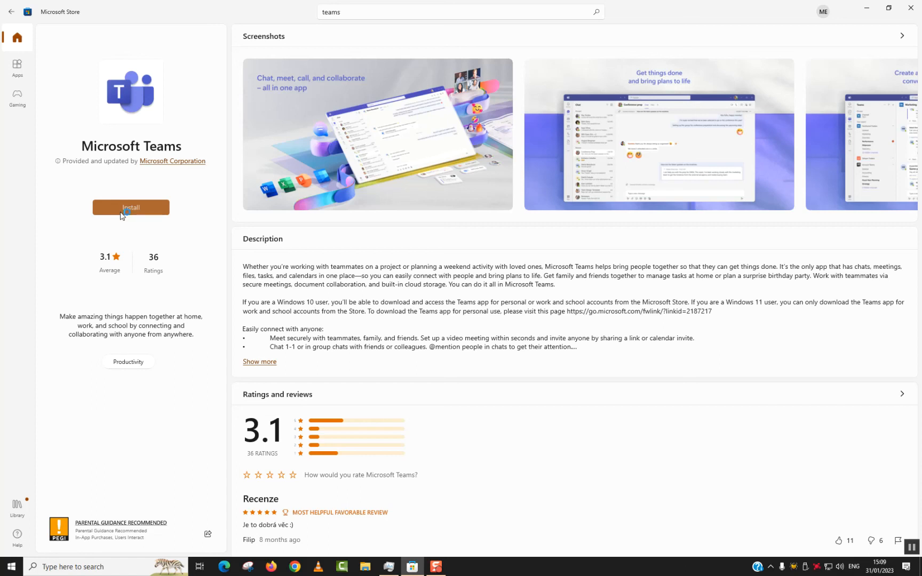
Install Microsoft Teams from its Store page.
left_click(131, 207)
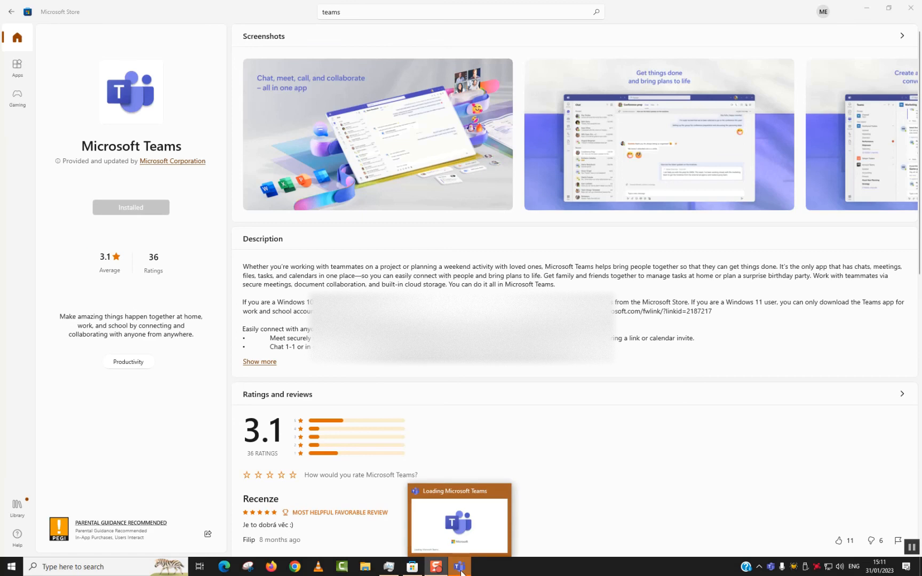
Bring Teams forward and choose 'Use another account or sign up' on the Welcome screen.
left_click(458, 566)
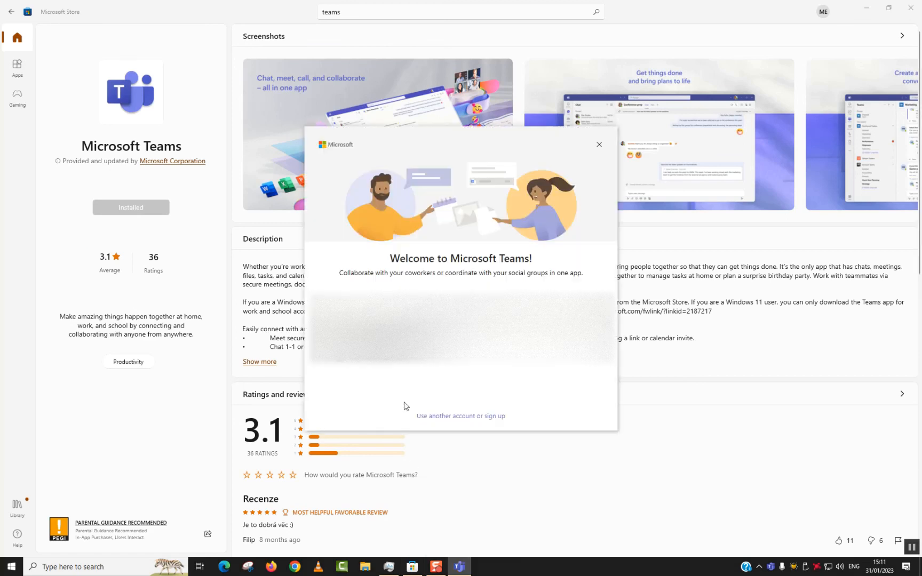
left_click(597, 145)
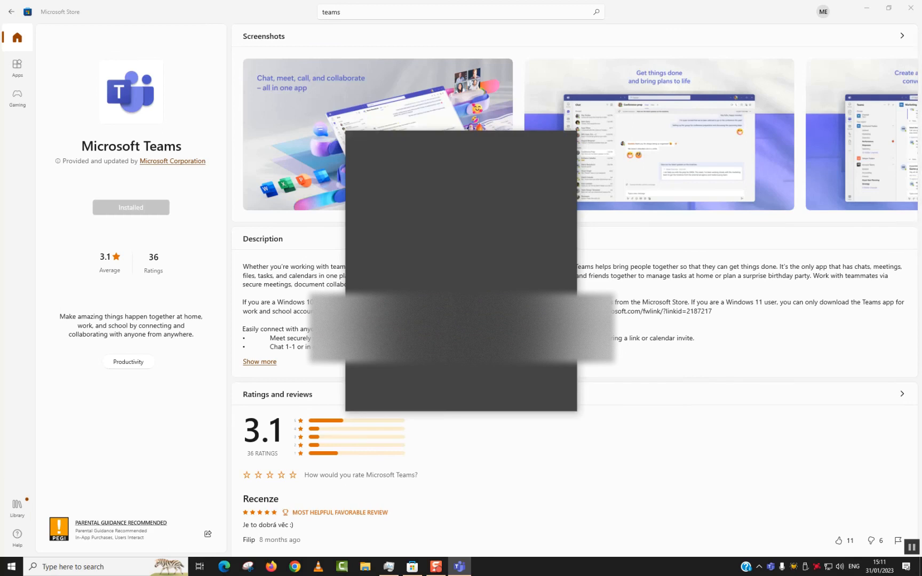
mouse_move(460, 275)
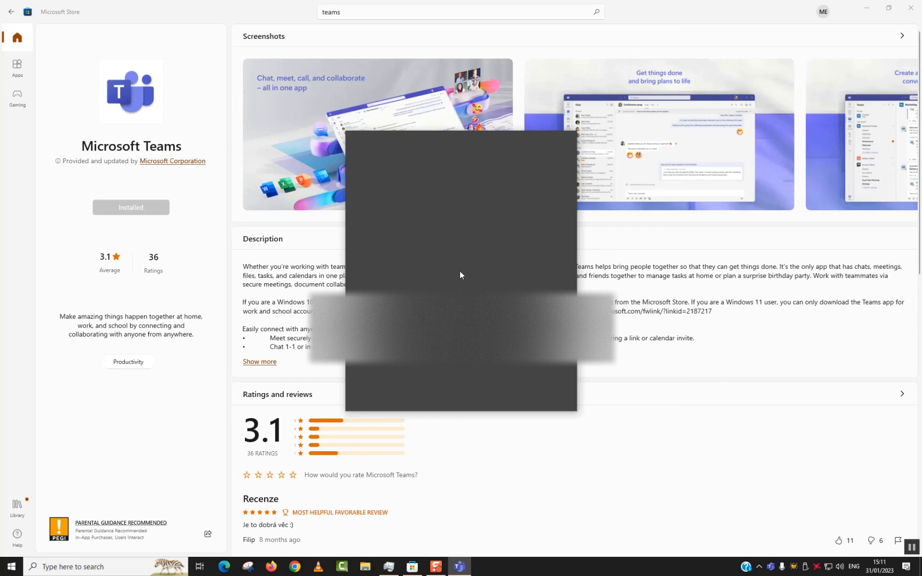